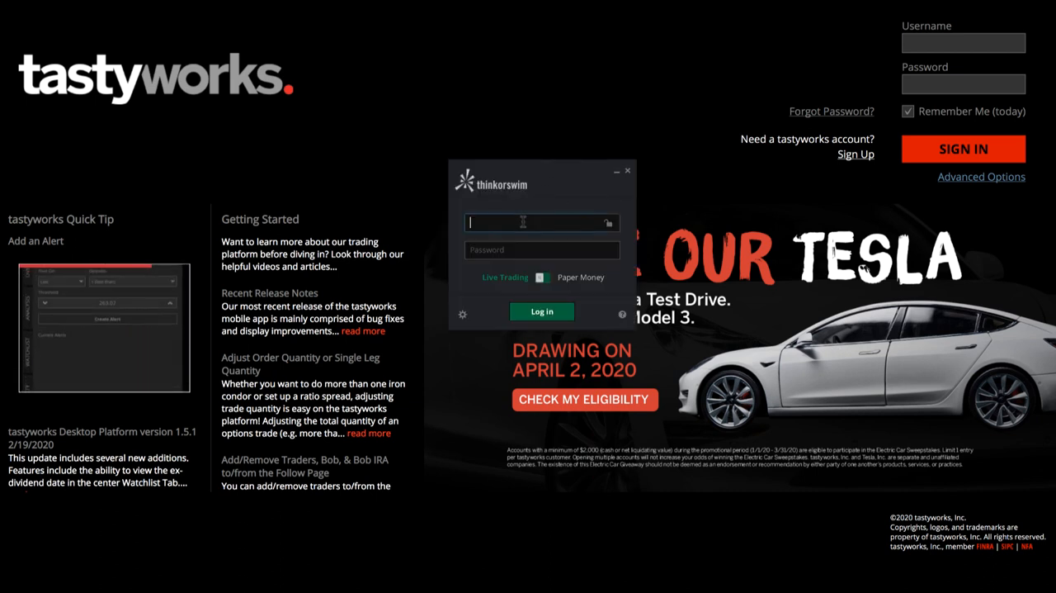
Log in to the thinkorswim Paper Money account with the entered username and password
type("nab")
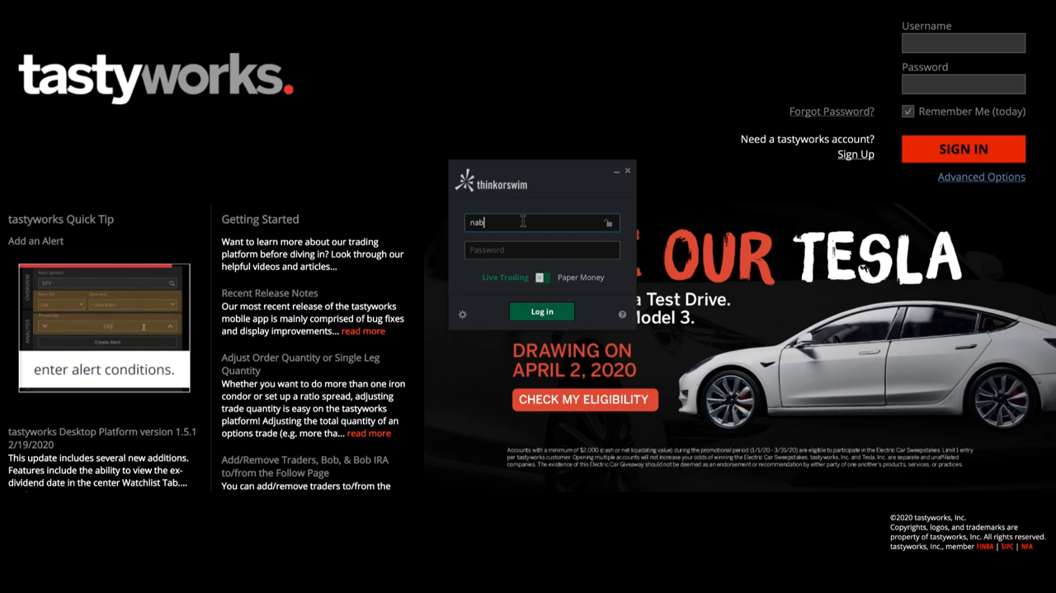
type("vtrading")
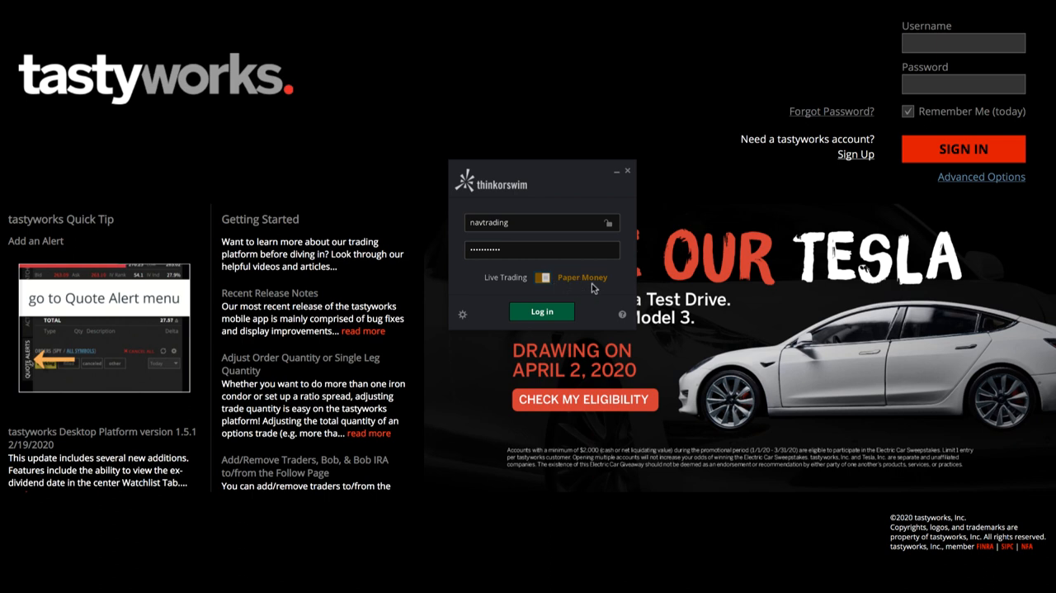
left_click(541, 310)
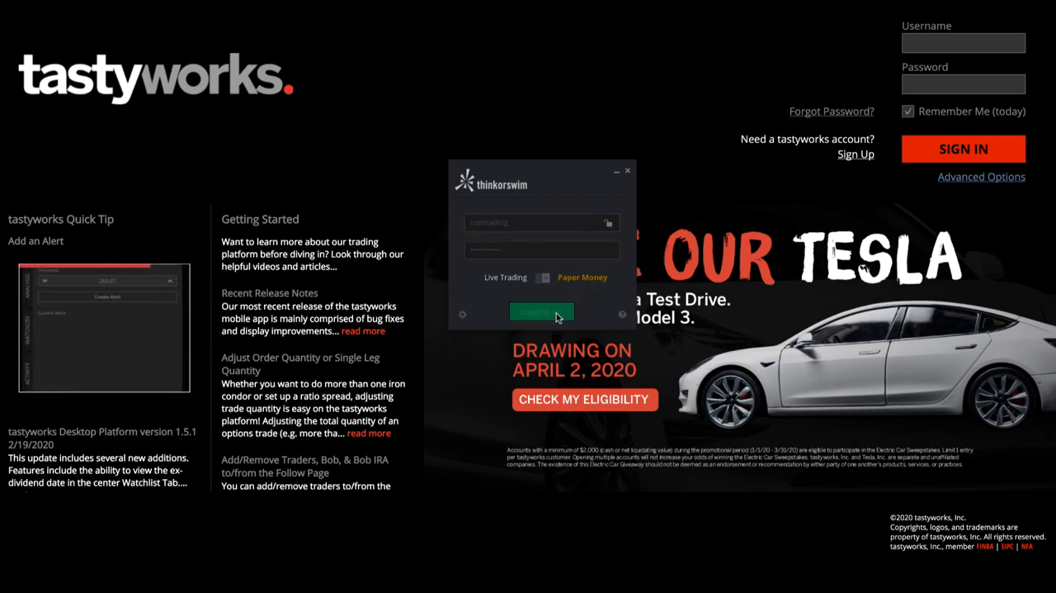
left_click(541, 312)
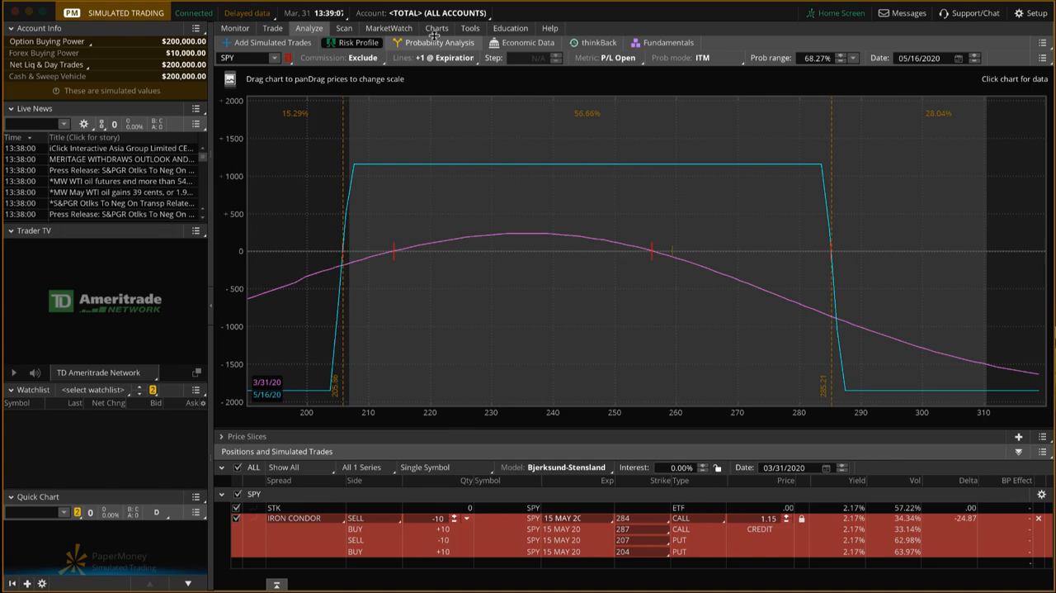
Show the SPY one-year daily candlestick chart with volume on the Charts tab
left_click(436, 27)
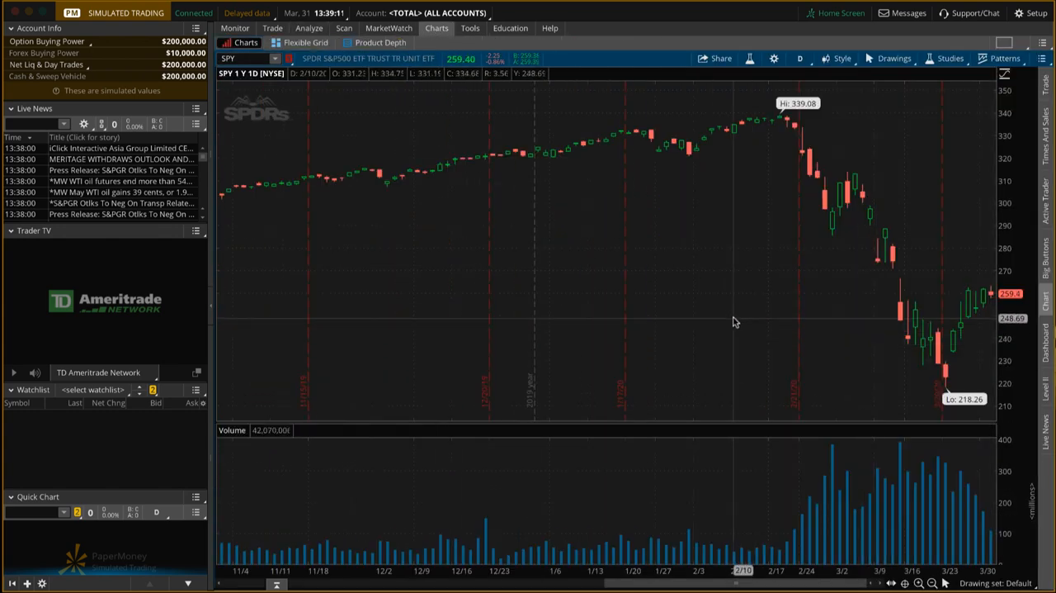
mouse_move(735, 320)
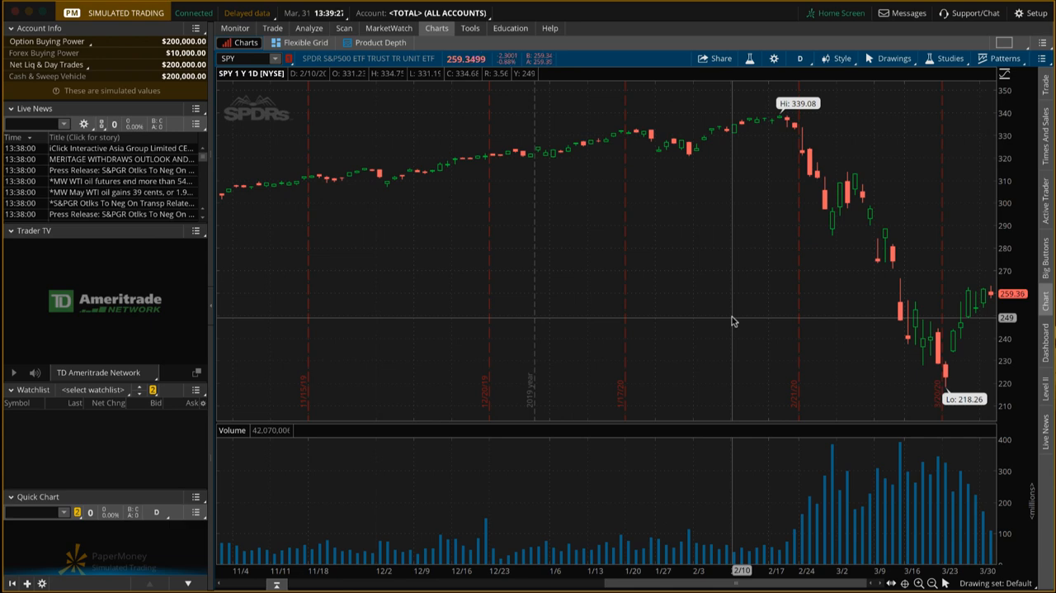
mouse_move(740, 330)
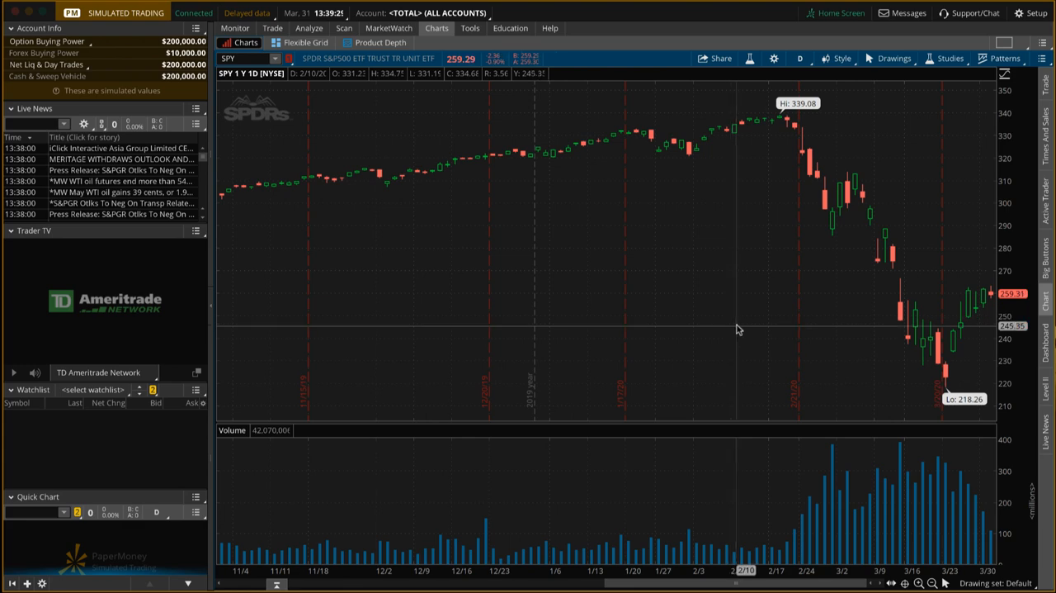
mouse_move(614, 311)
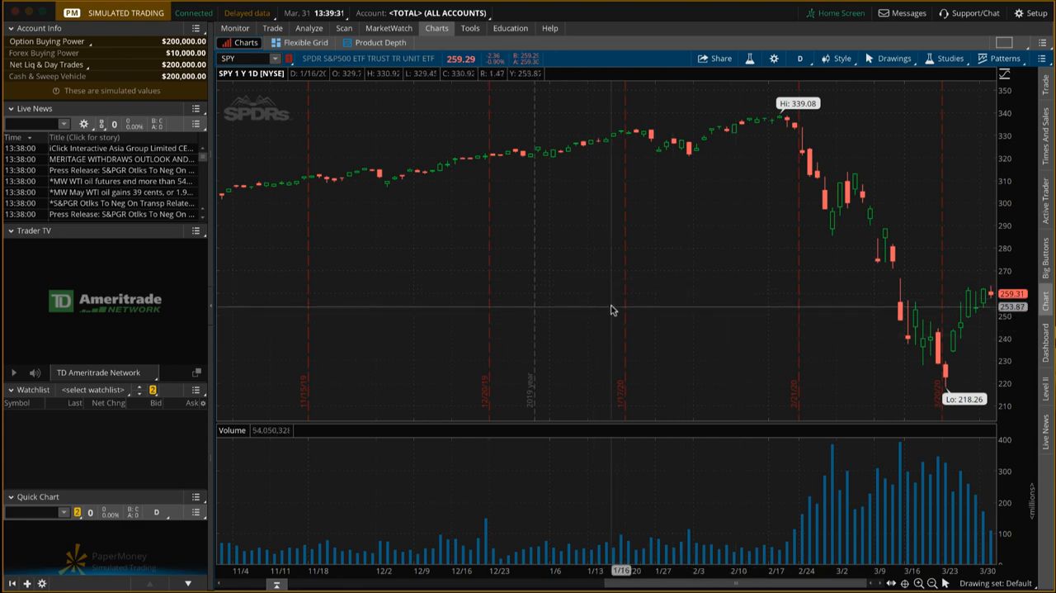